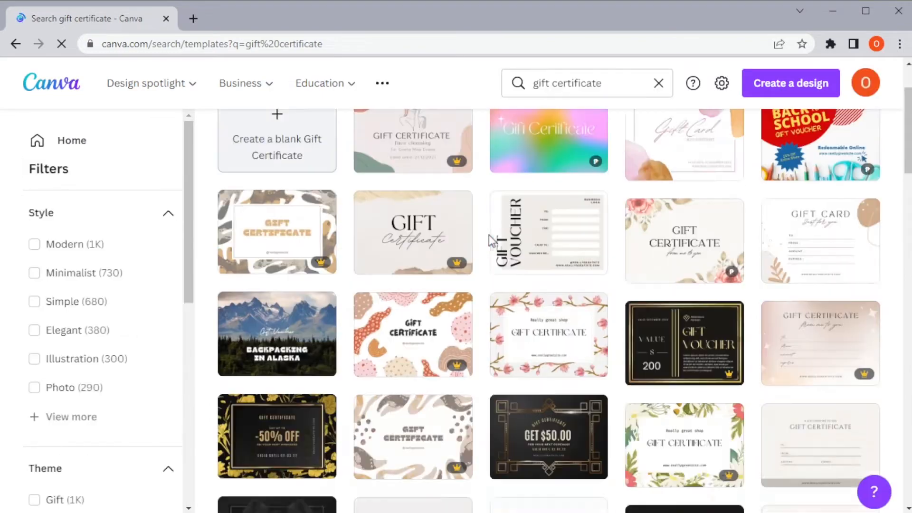
- Scroll through the beige gift voucher template after opening it for editing
scroll("up", 3)
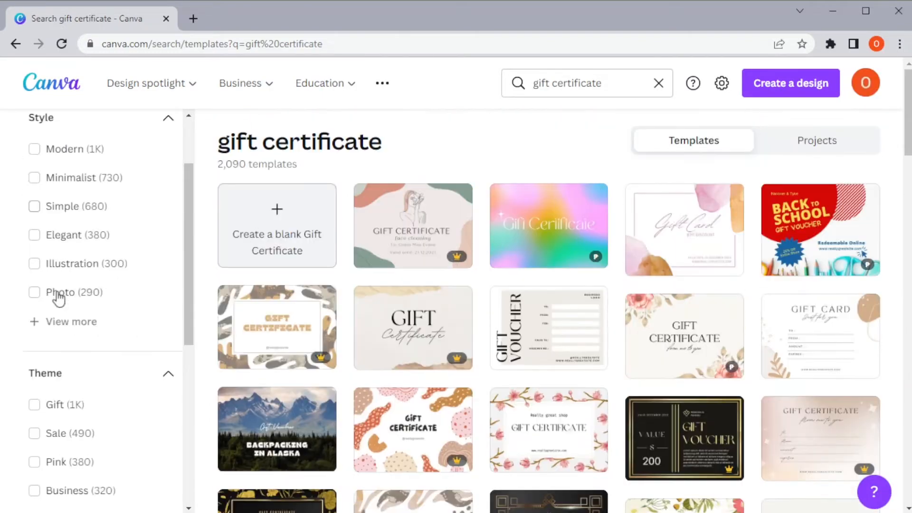
scroll("down", 3)
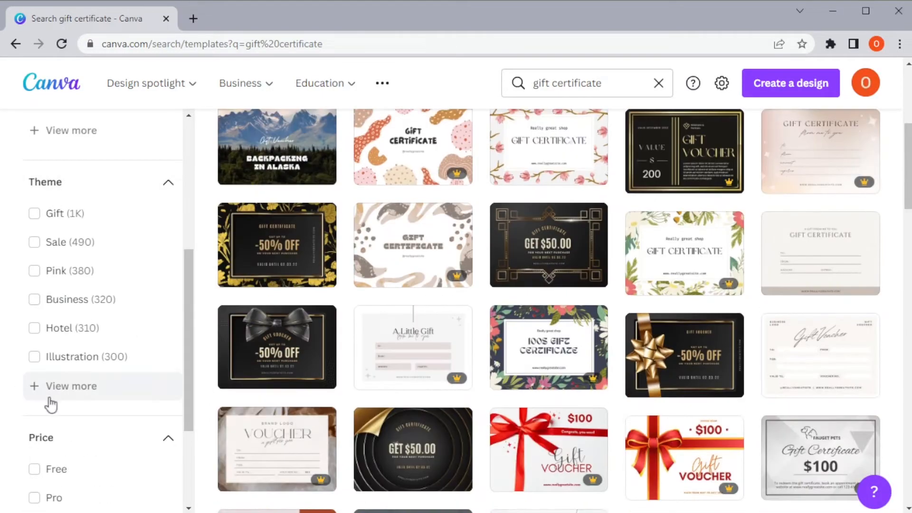
scroll("down", 3)
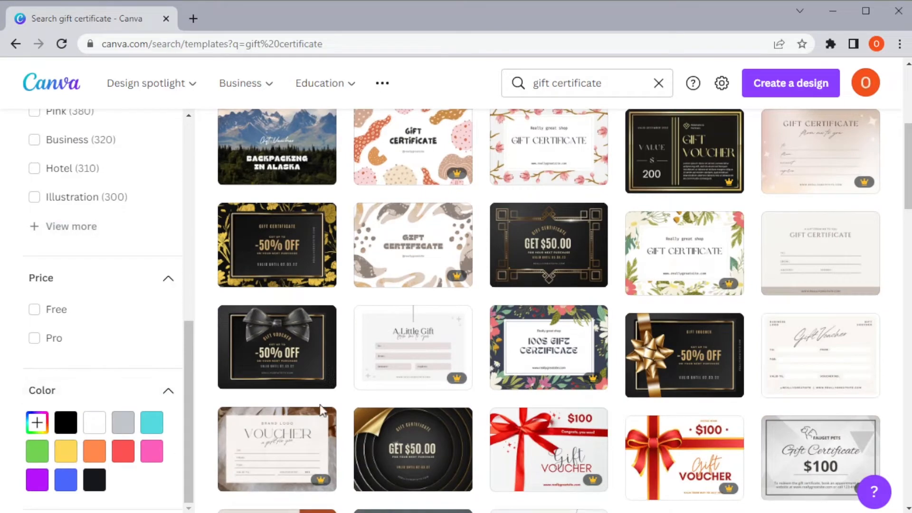
scroll("up", 3)
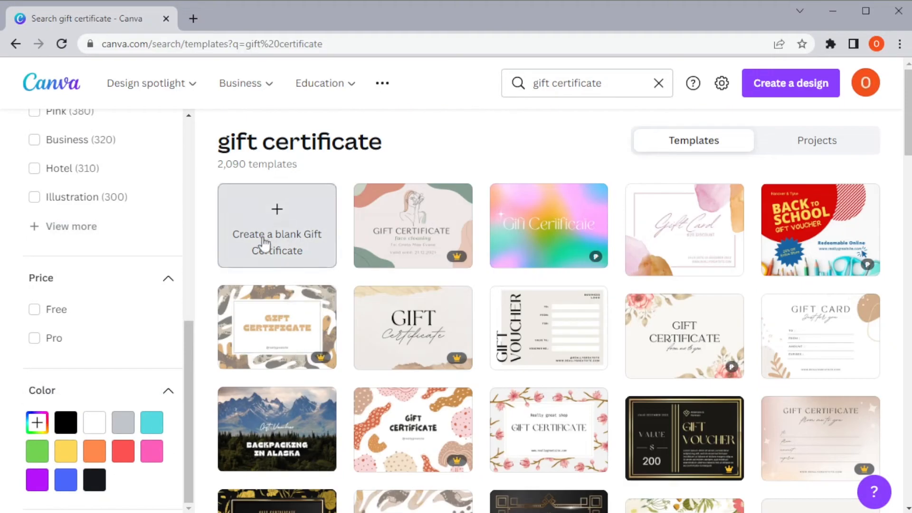
mouse_move(299, 227)
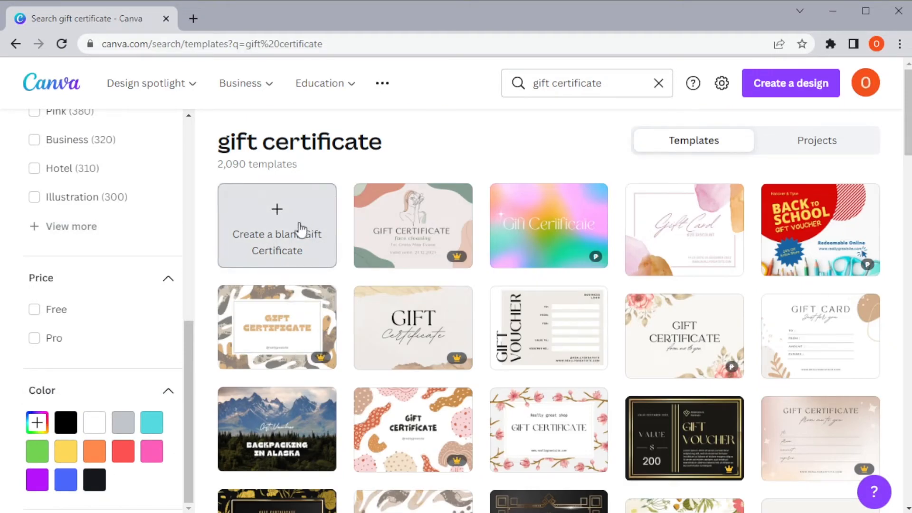
mouse_move(301, 226)
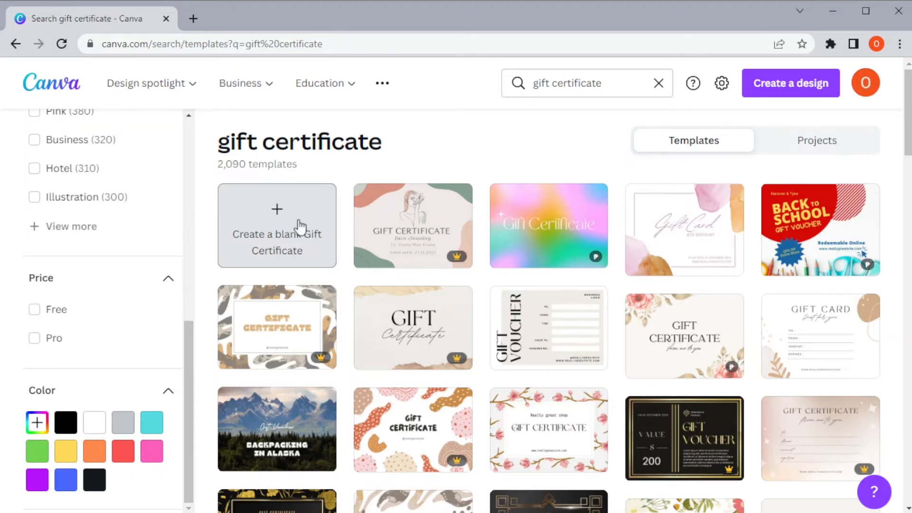
scroll("down", 3)
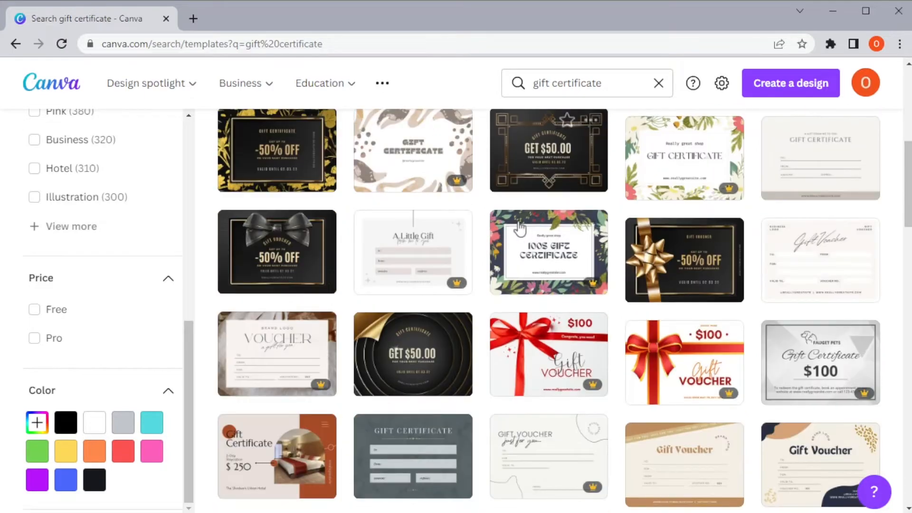
scroll("up", 3)
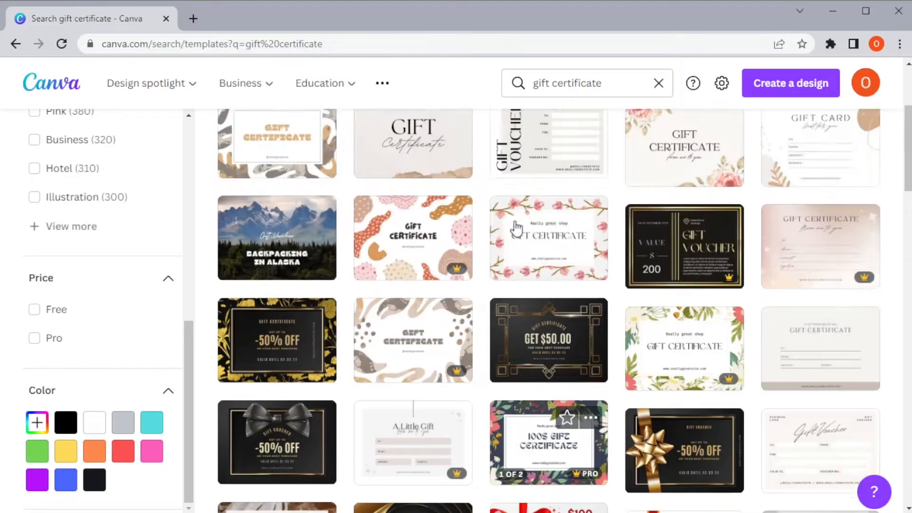
scroll("down", 3)
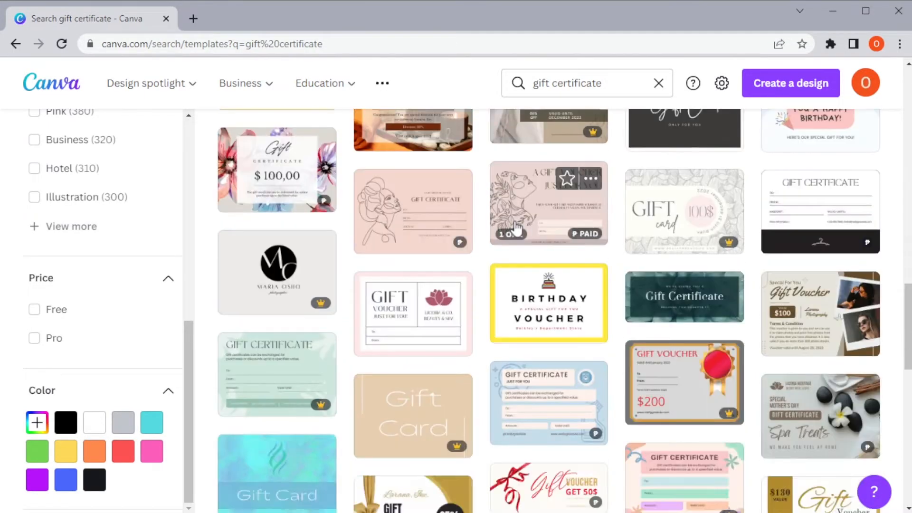
scroll("down", 3)
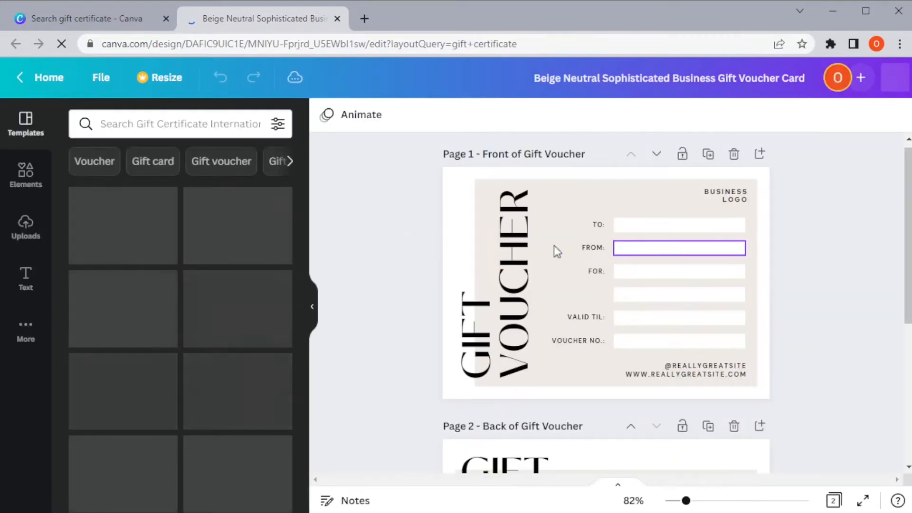
- Browse down the Elements library, then show the previously uploaded media
left_click(26, 174)
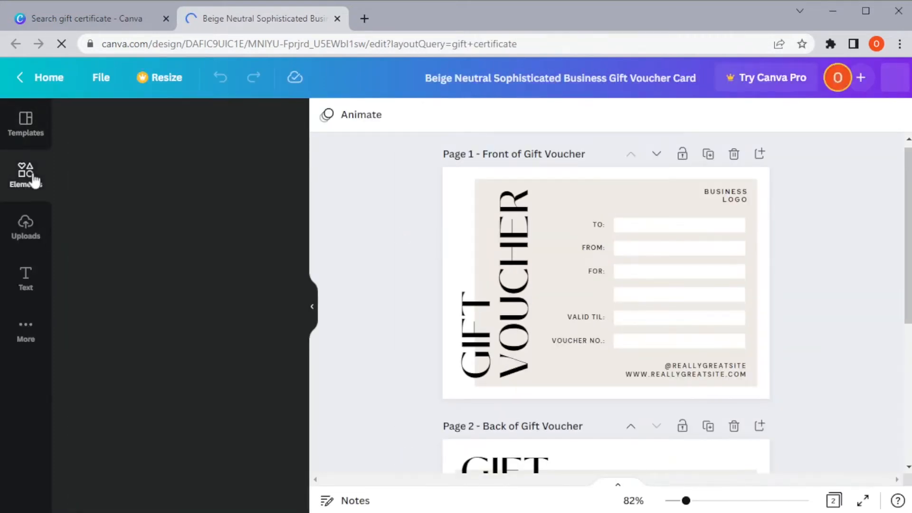
left_click(25, 175)
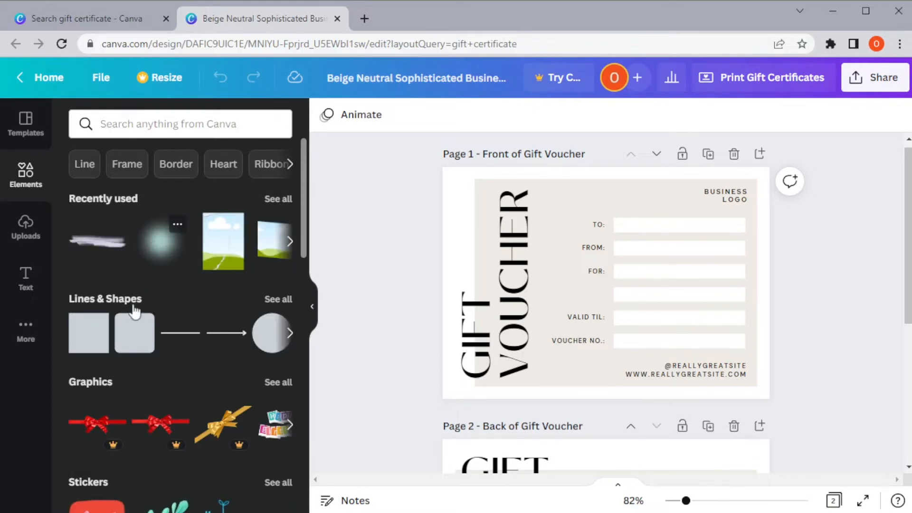
mouse_move(134, 339)
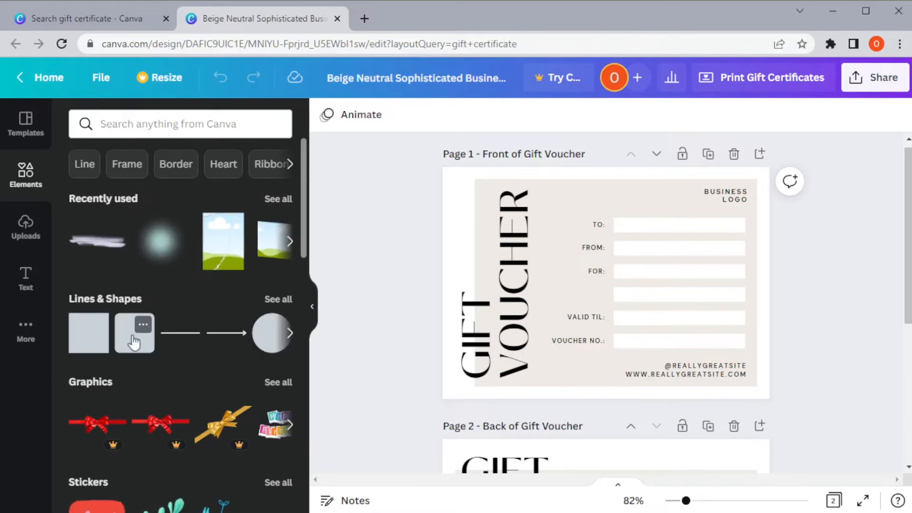
scroll("down", 3)
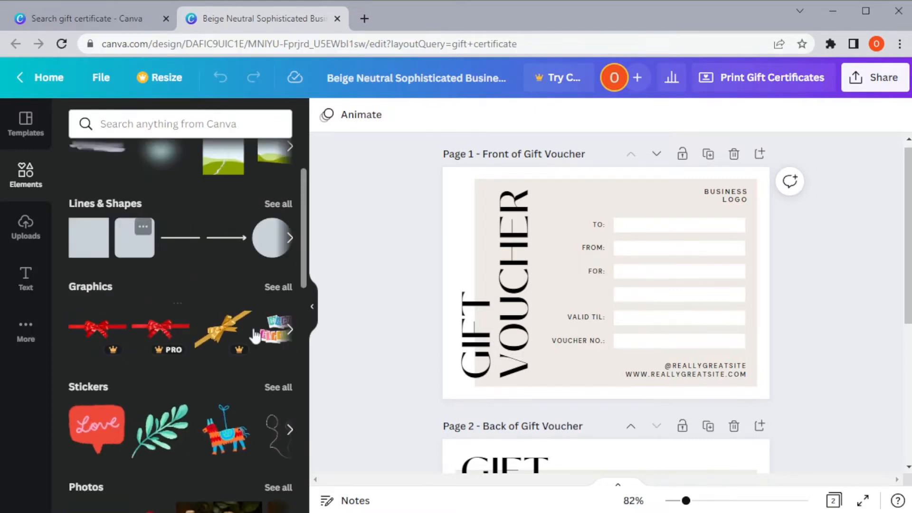
scroll("down", 3)
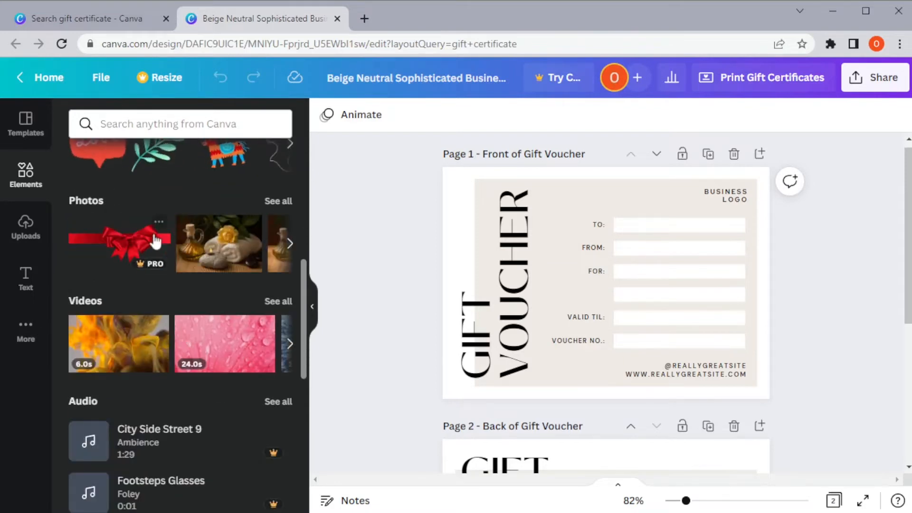
scroll("down", 3)
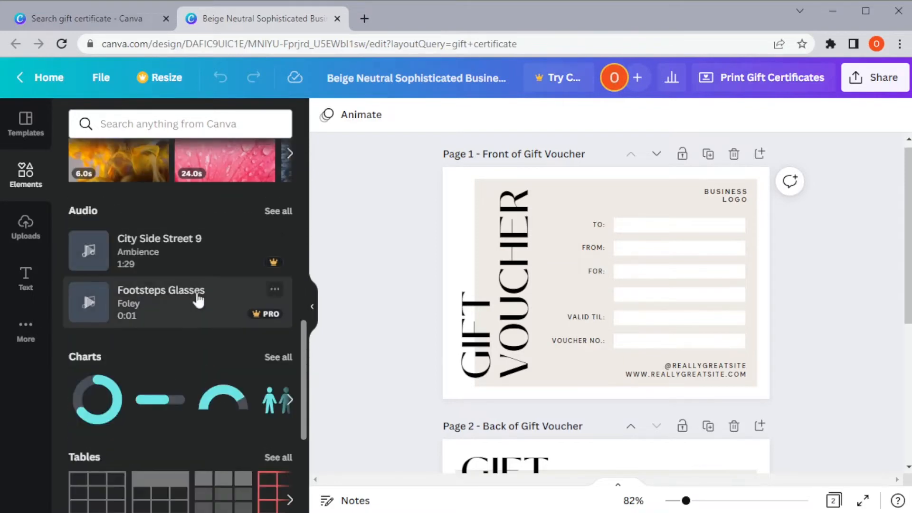
scroll("down", 3)
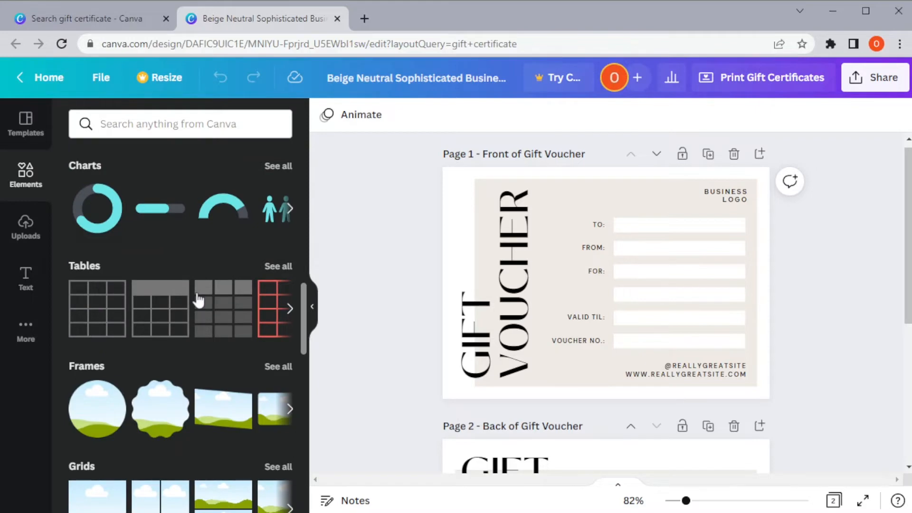
scroll("down", 3)
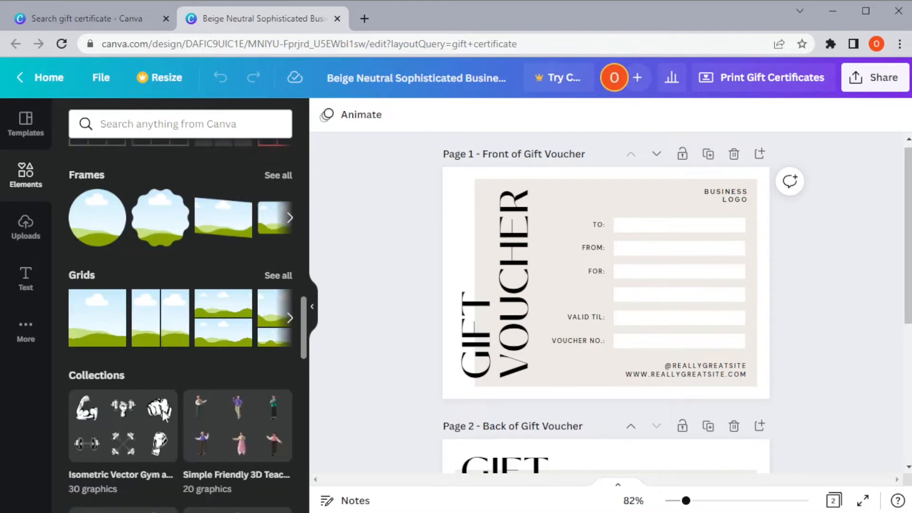
scroll("down", 3)
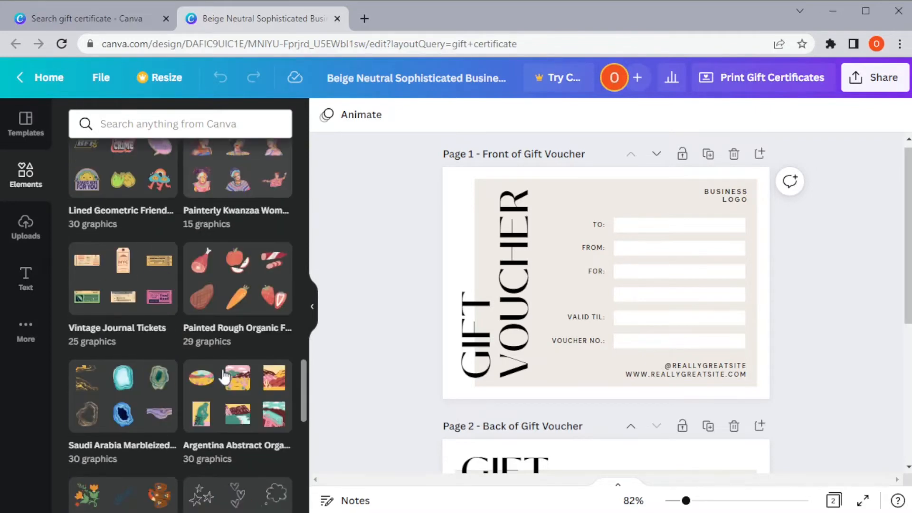
scroll("down", 3)
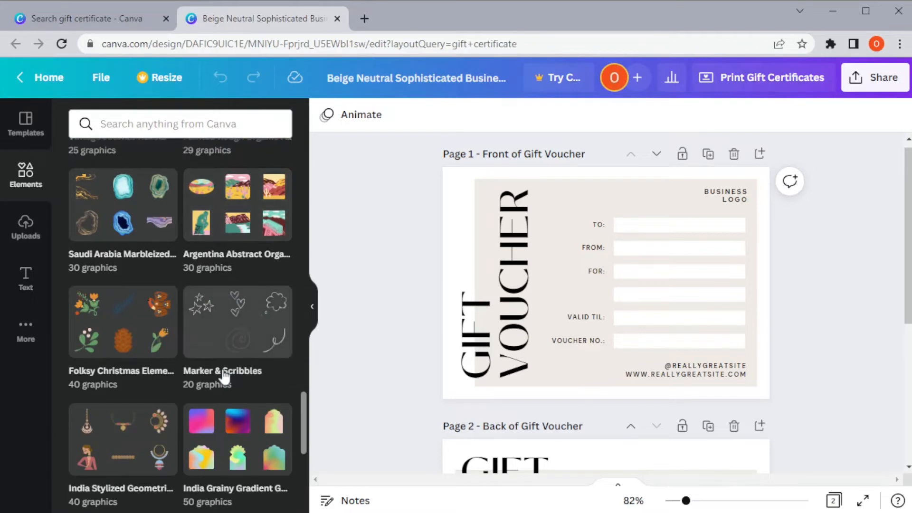
left_click(26, 227)
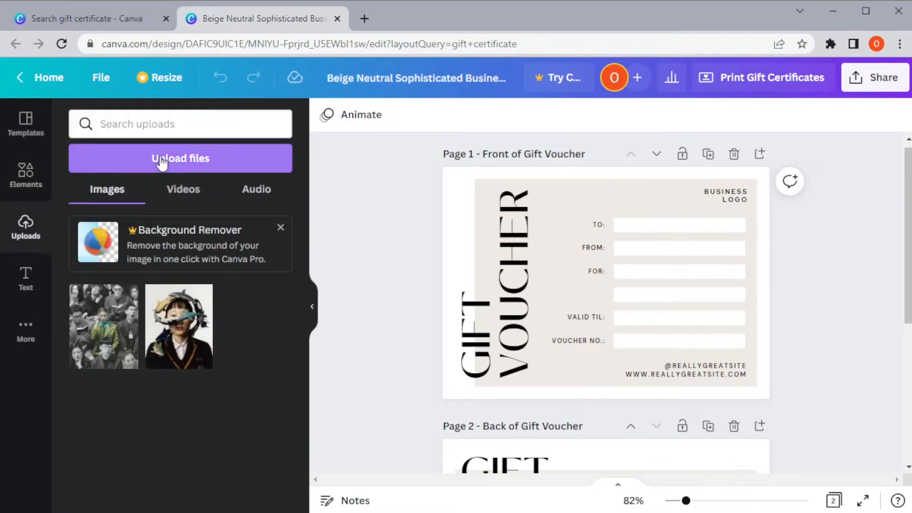
- Filter uploads to audio, then browse the Text panel's preset font combinations
left_click(255, 189)
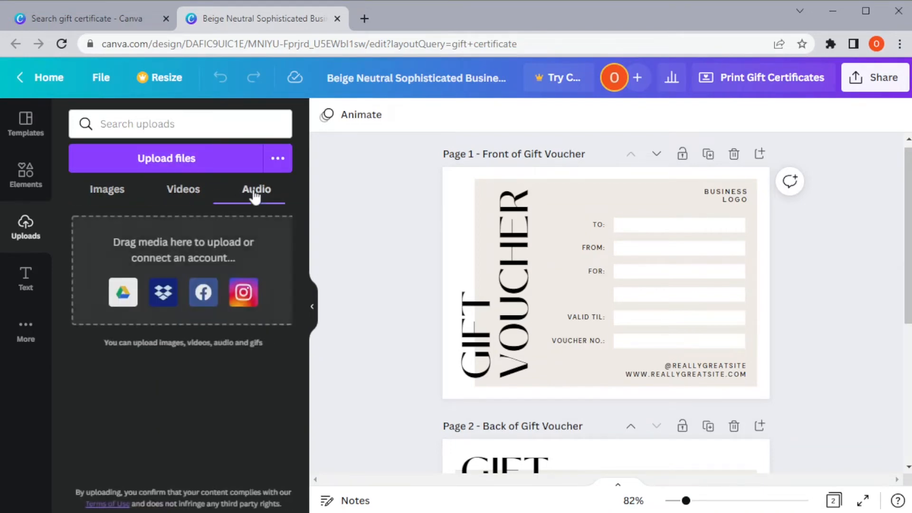
mouse_move(58, 272)
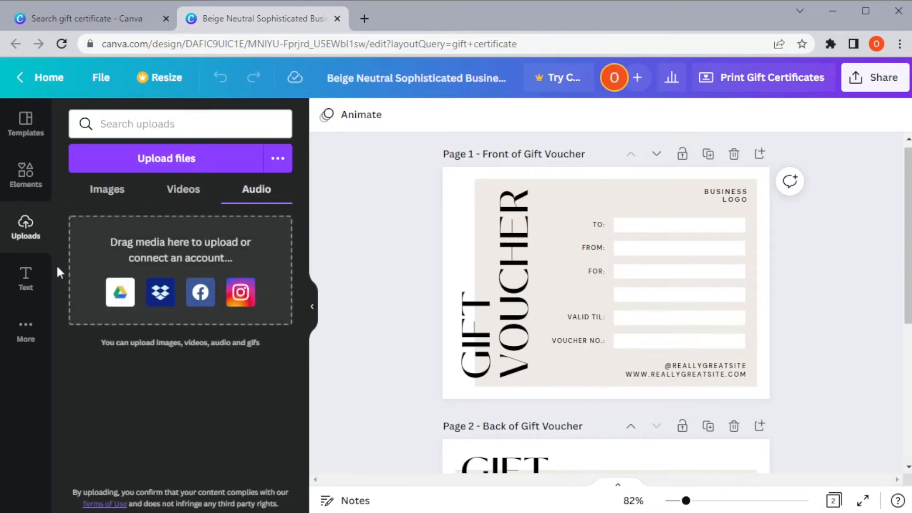
left_click(25, 278)
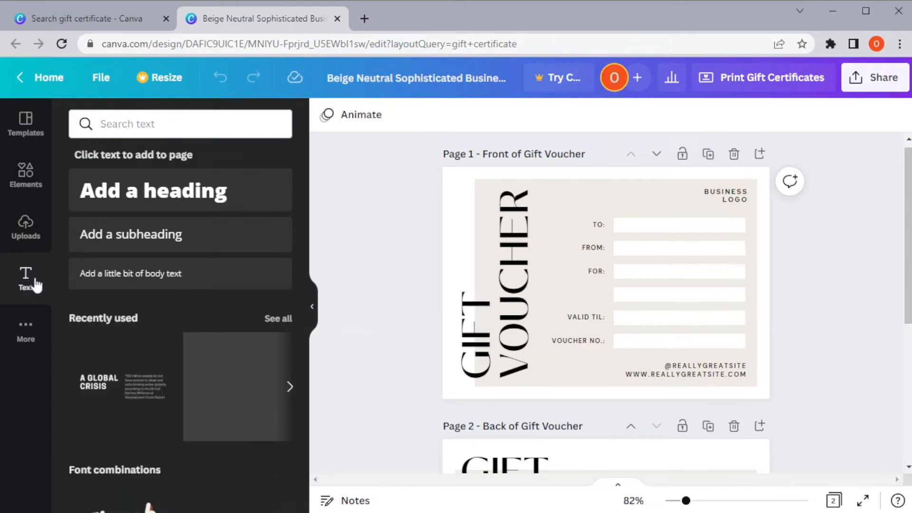
scroll("down", 3)
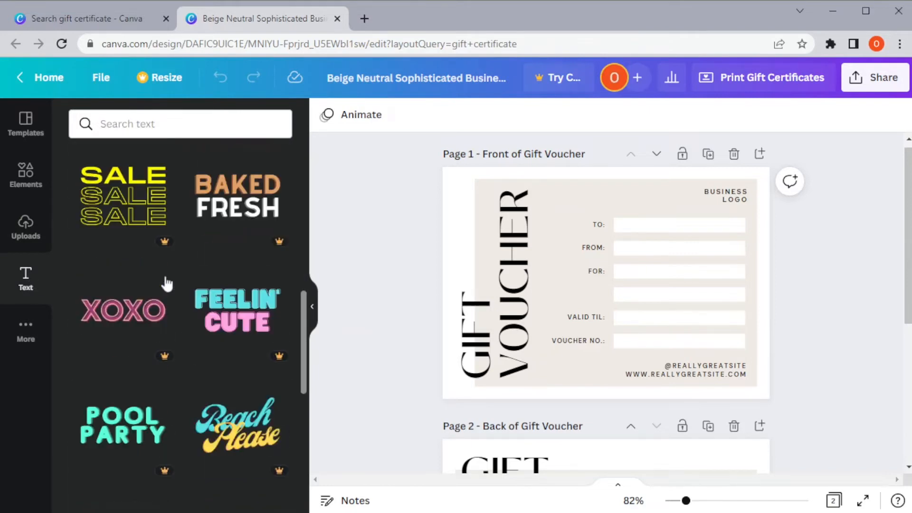
scroll("down", 3)
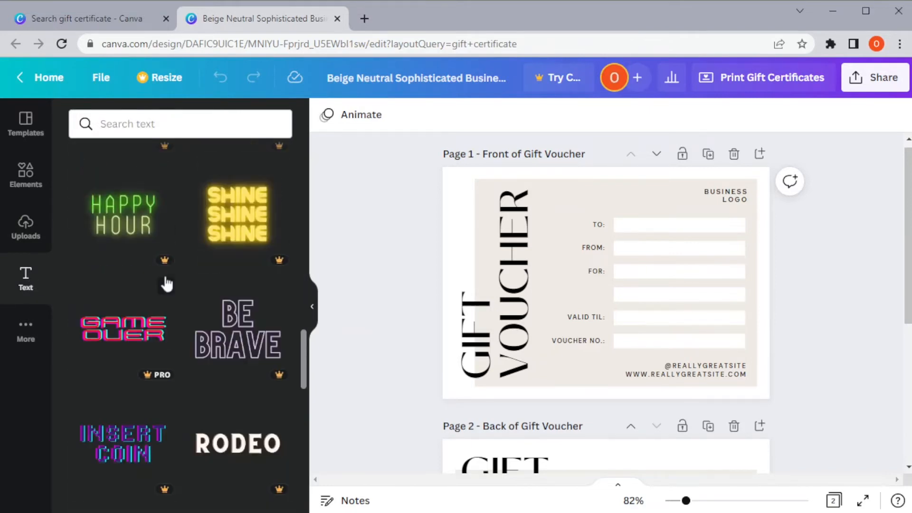
scroll("down", 3)
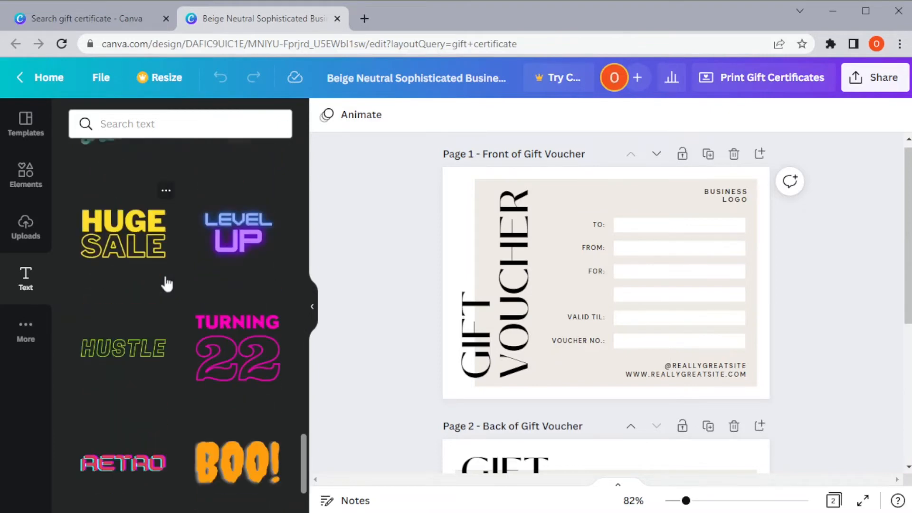
- Replace the voucher's website text with WINNING THE LOTTERY and finish editing the voucher number
left_click(351, 115)
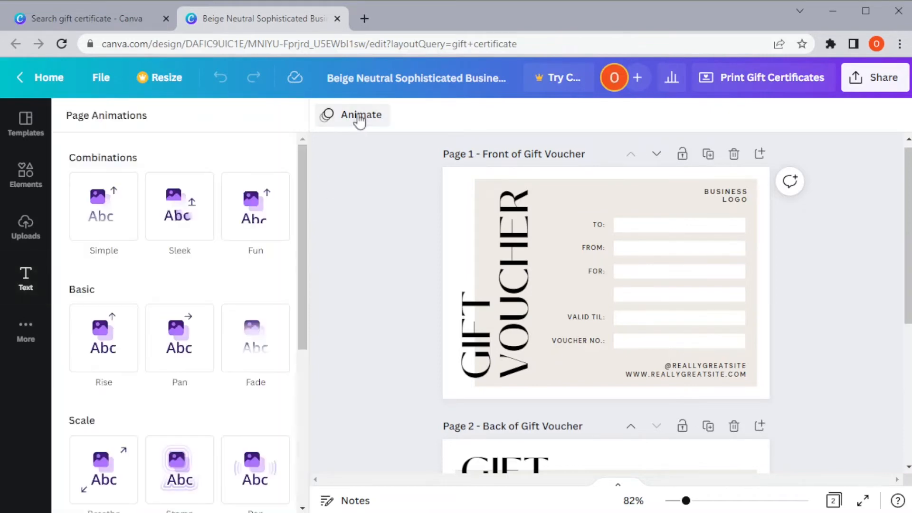
scroll("down", 3)
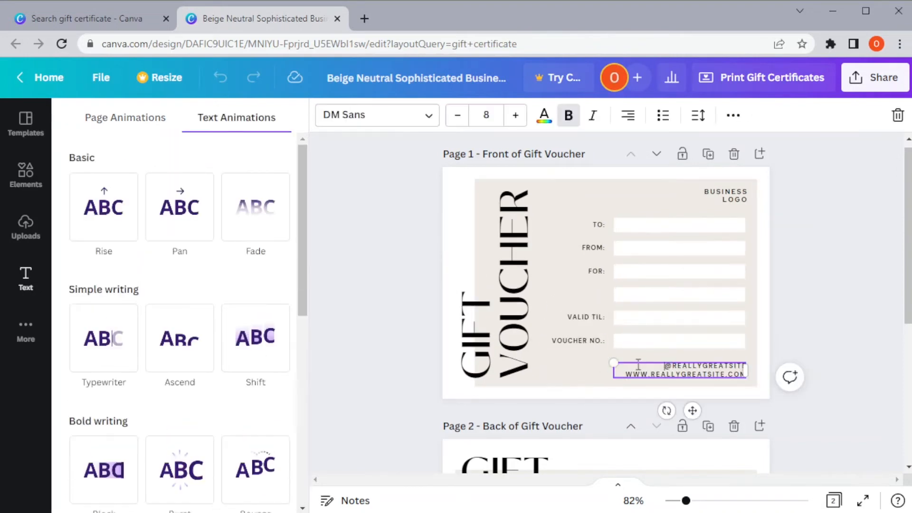
left_click(724, 194)
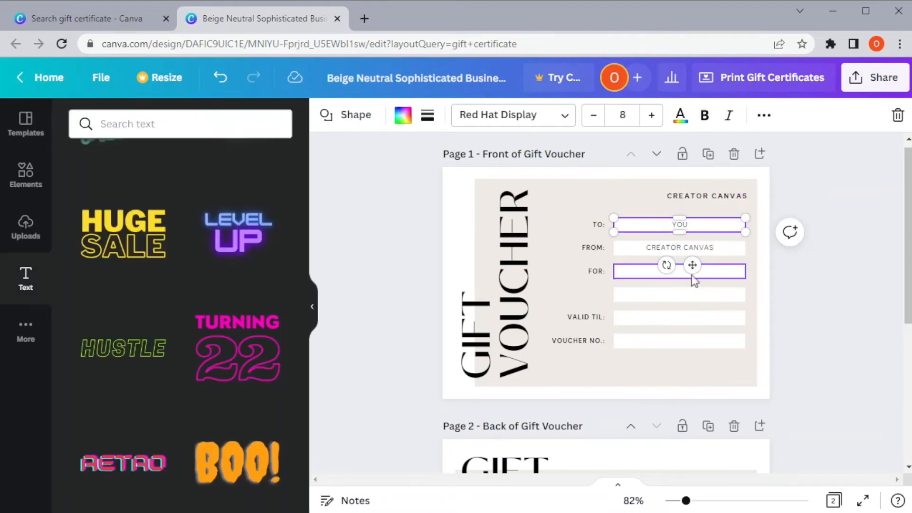
type("WINNING THE LOTTERY")
left_click(679, 340)
type("1234567")
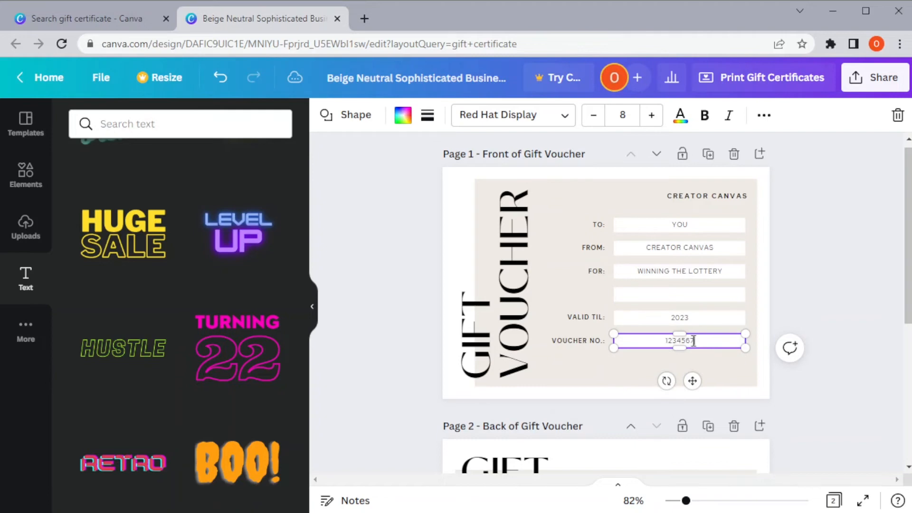
left_click(822, 359)
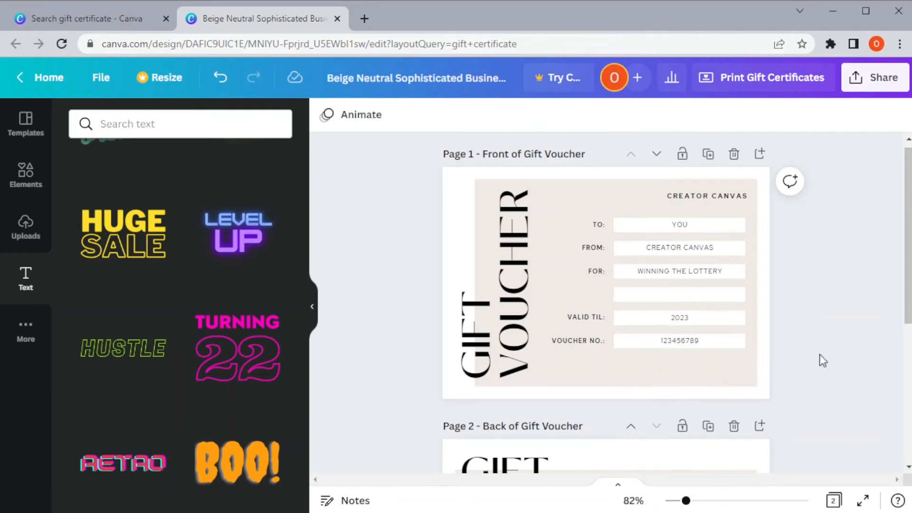
mouse_move(360, 115)
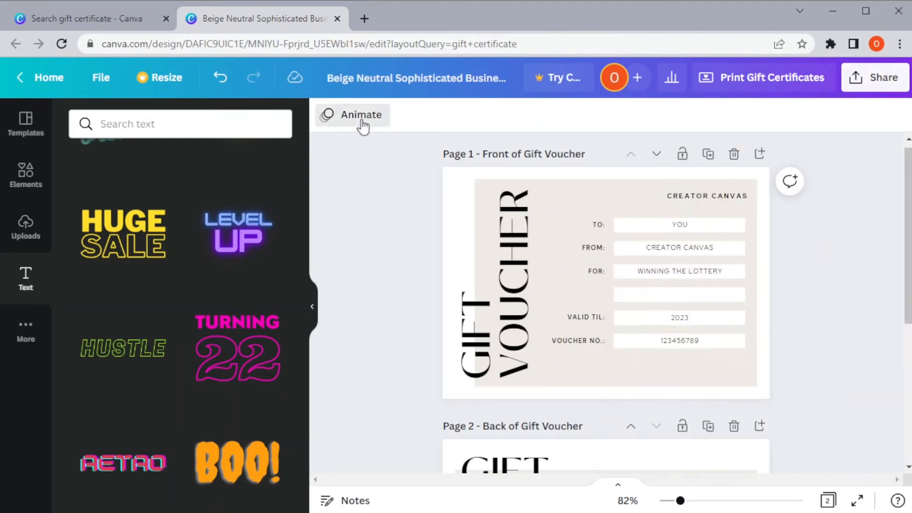
- Give the page the Scrapbook animation from the Exaggerate group
left_click(351, 115)
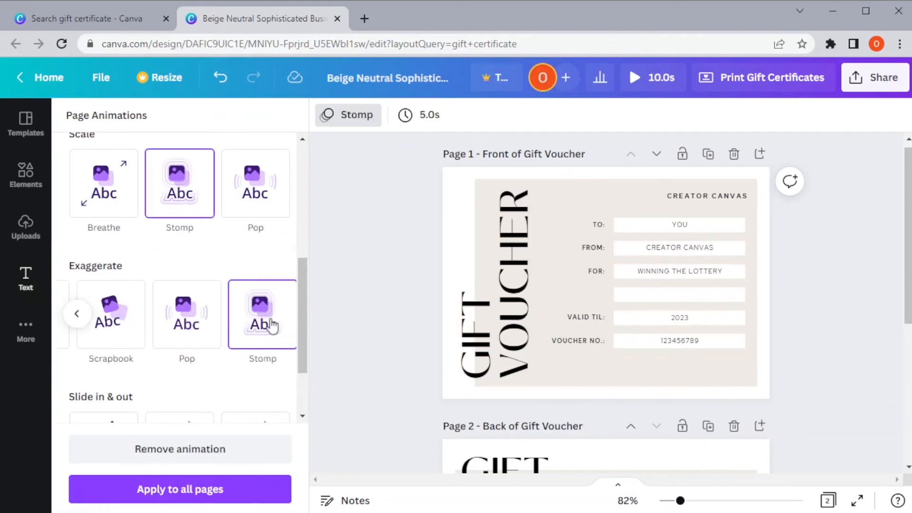
left_click(110, 314)
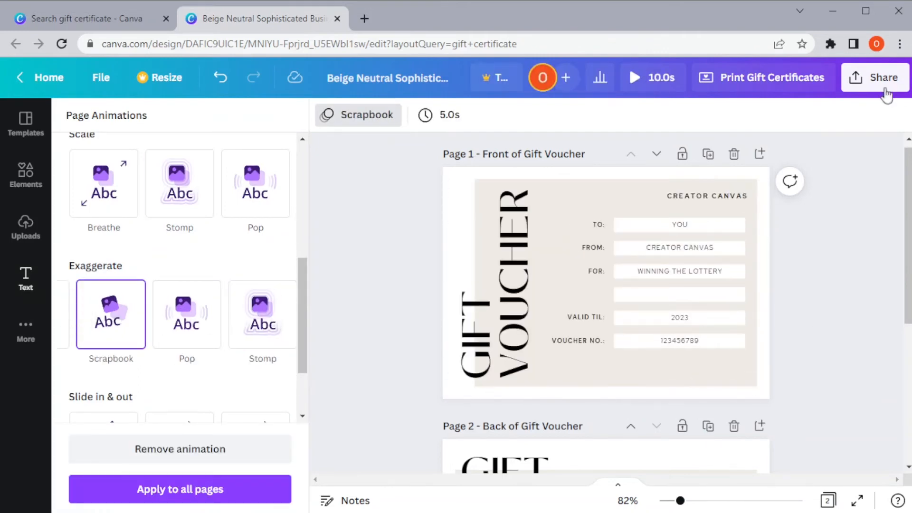
- From Share > Download, review JPG and PNG formats and settle on MP4 Video
left_click(875, 76)
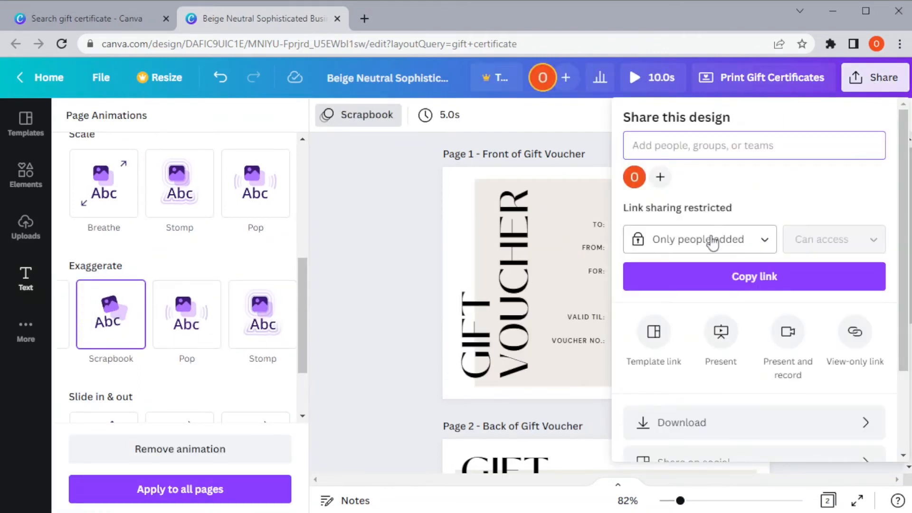
scroll("down", 3)
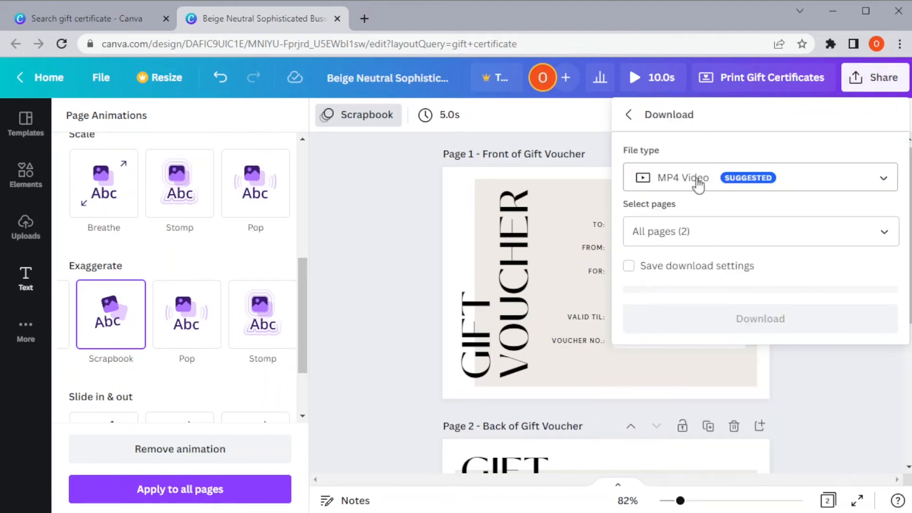
left_click(759, 178)
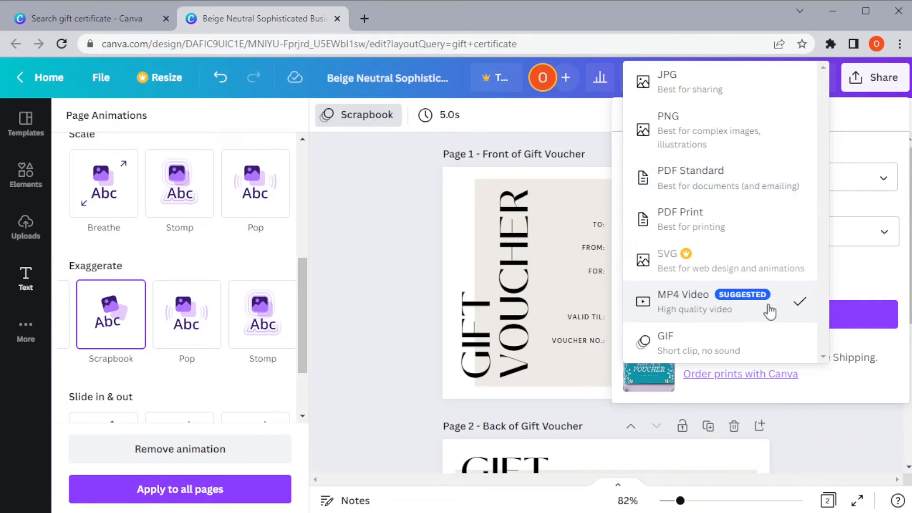
left_click(667, 80)
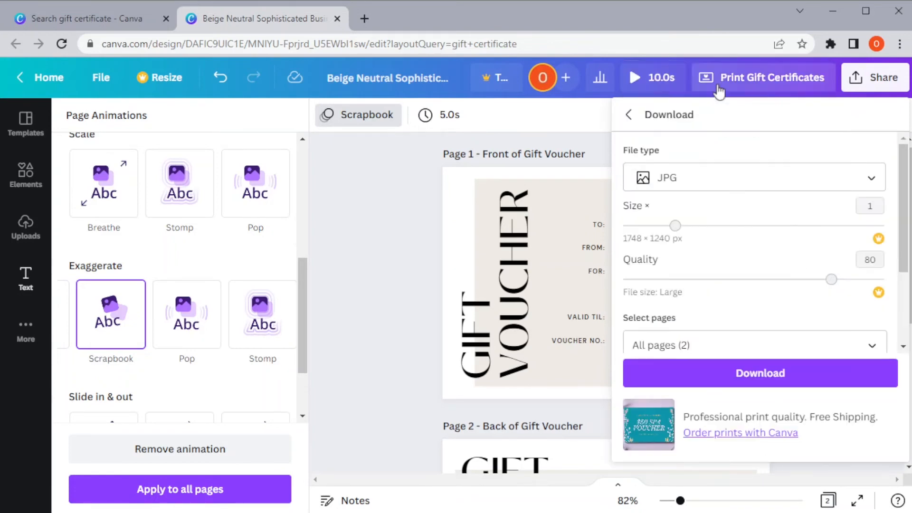
left_click(753, 177)
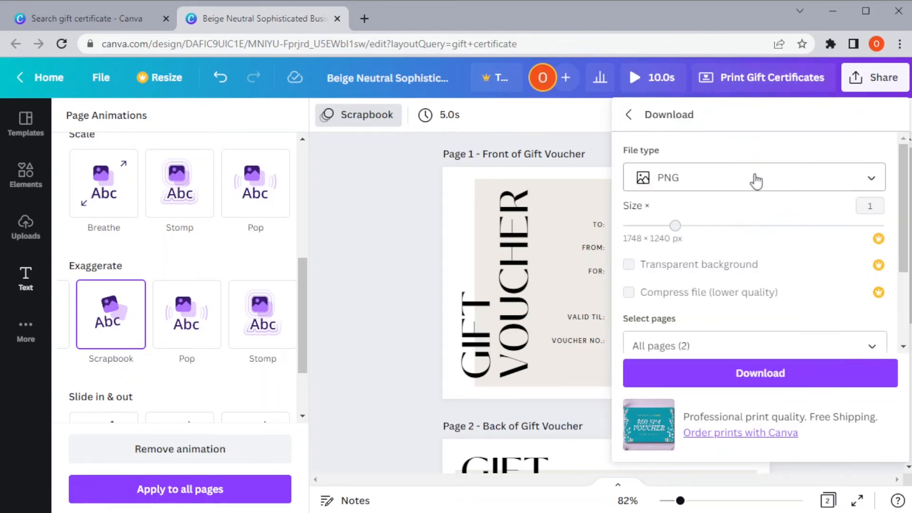
left_click(752, 177)
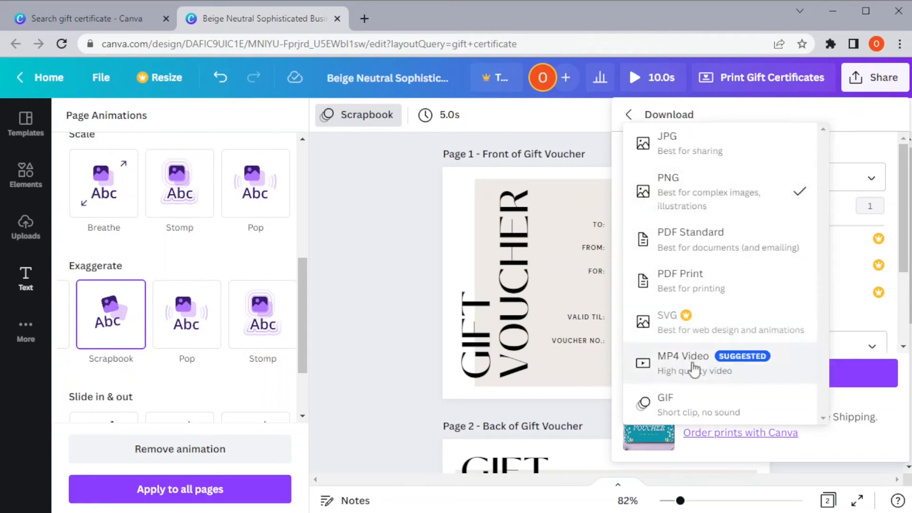
left_click(692, 361)
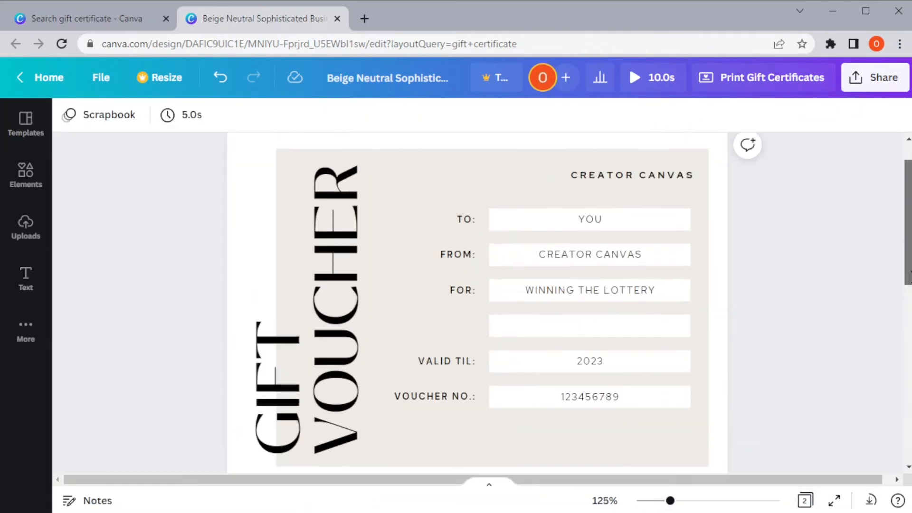
- Start a print order for 150 small deluxe vouchers with gloss finish and envelopes included
left_click(770, 76)
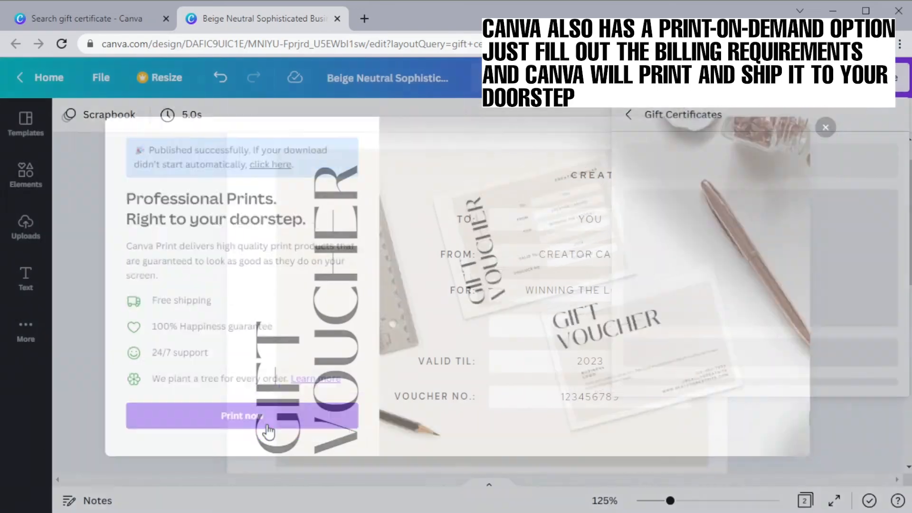
left_click(242, 415)
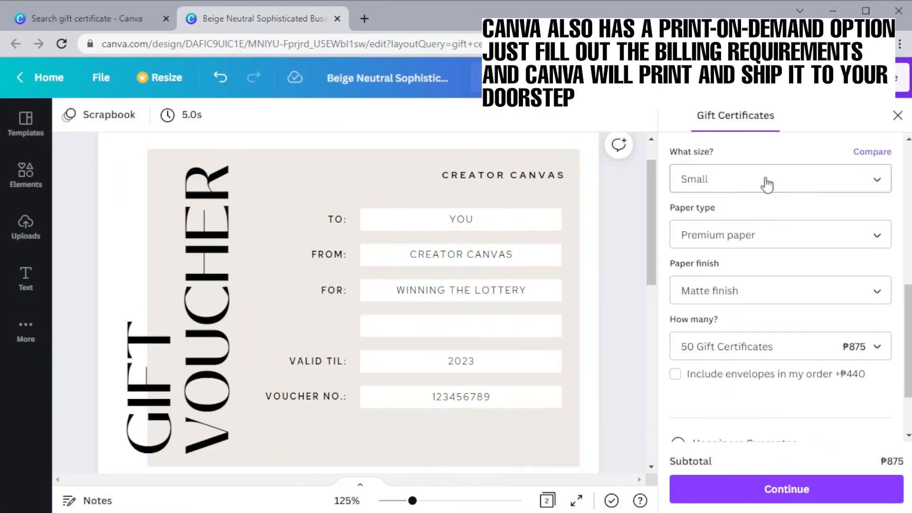
left_click(778, 234)
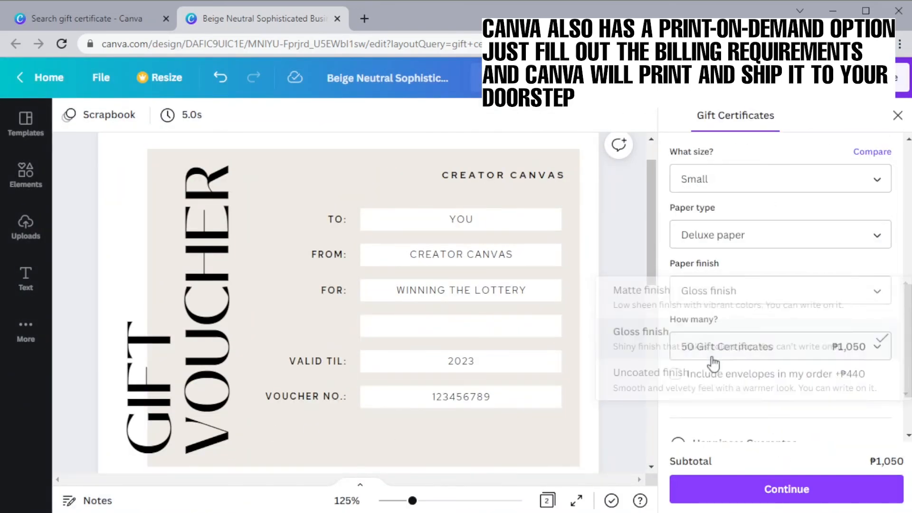
left_click(675, 374)
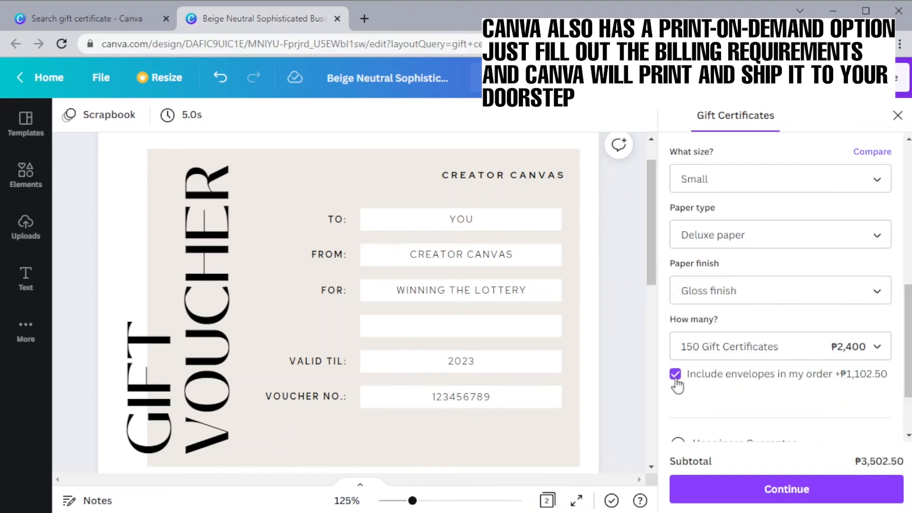